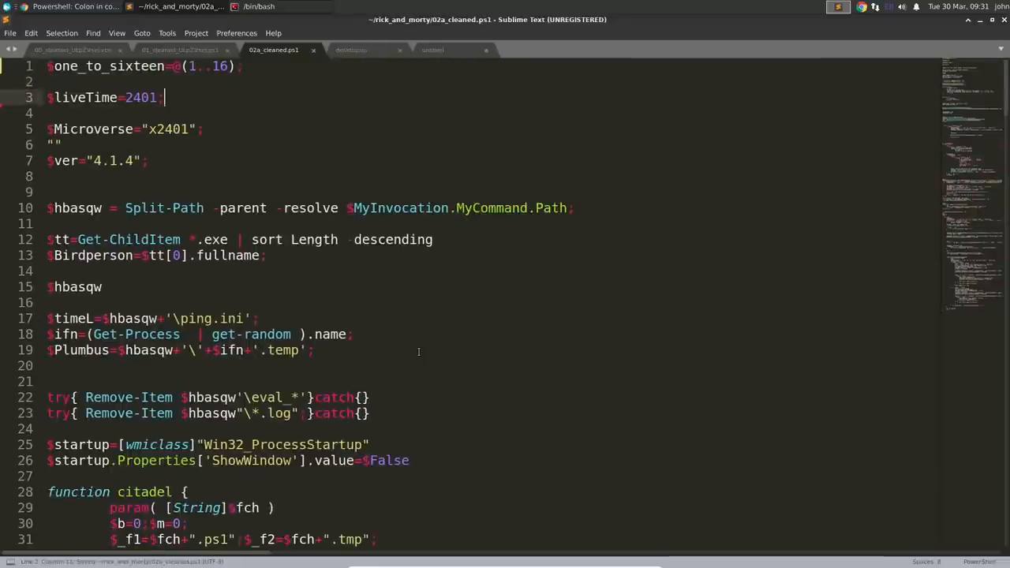
Replace every Birdperson with first_exe_in_directory via Find/Replace
{"action": "left_click", "coordinate": [259, 6]}
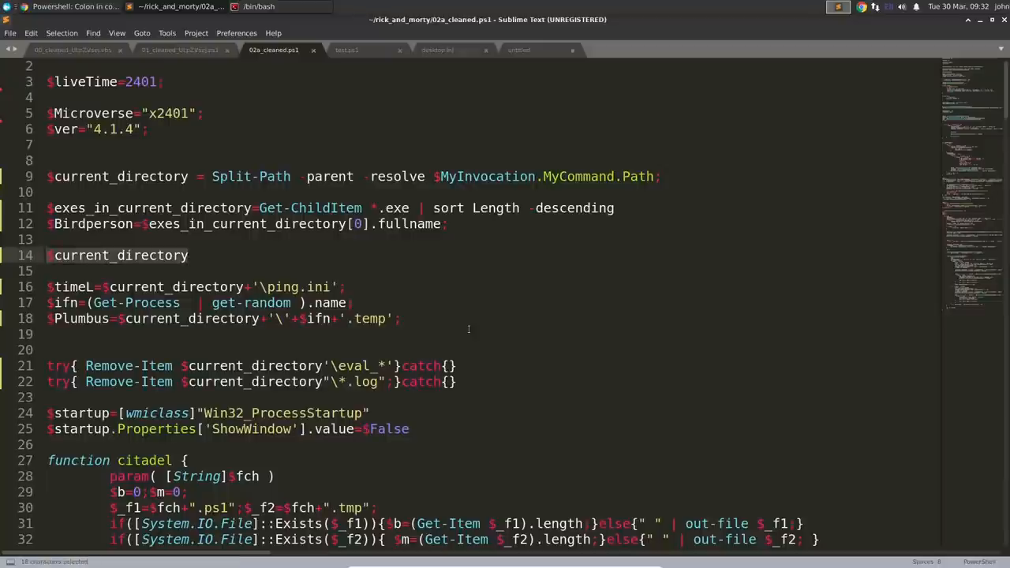
{"action": "key", "text": "ctrl+h"}
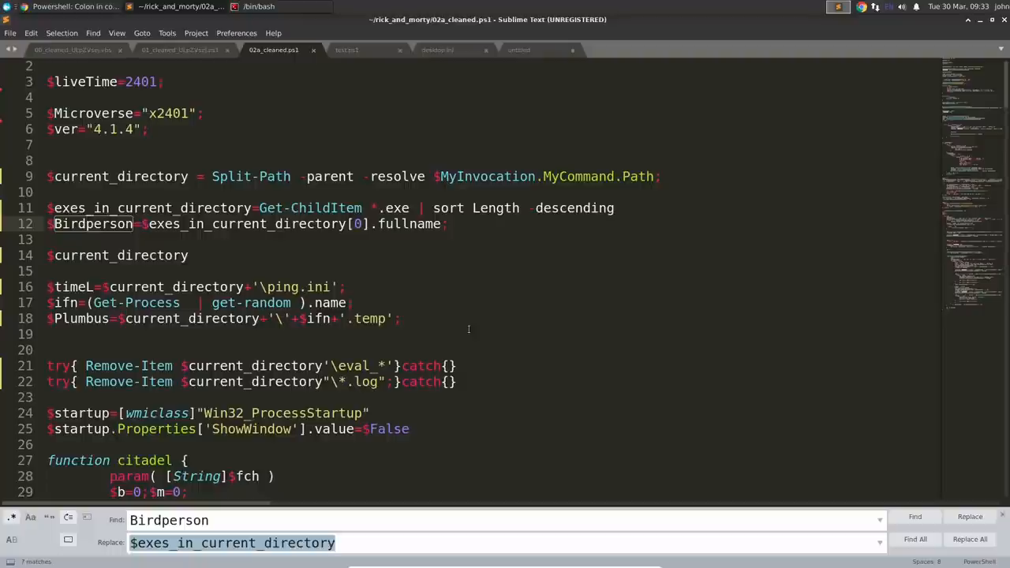
{"action": "type", "text": "first_exe_in"}
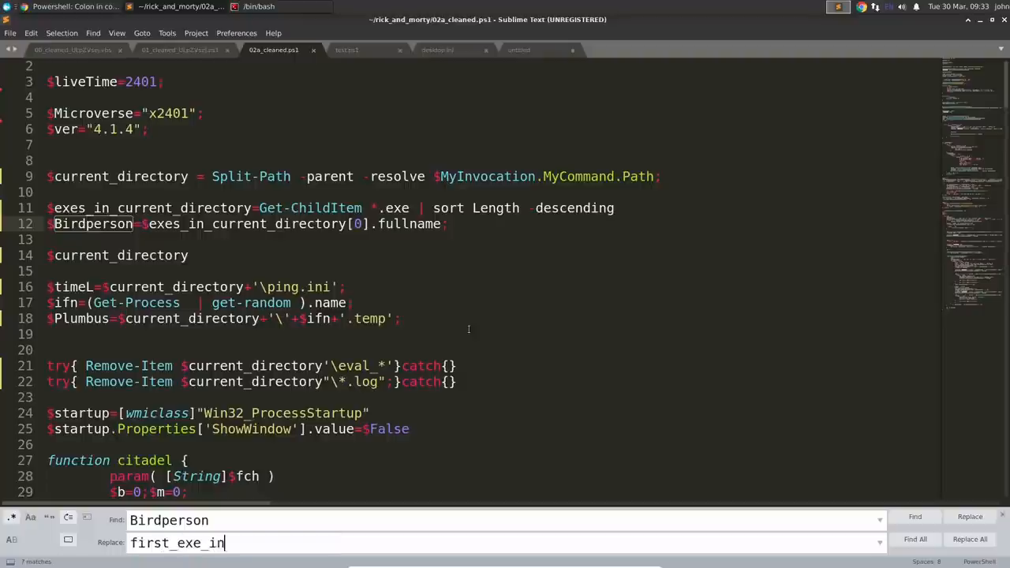
{"action": "left_click", "coordinate": [259, 6]}
{"action": "type", "text": "ping_ini_in_current_directory"}
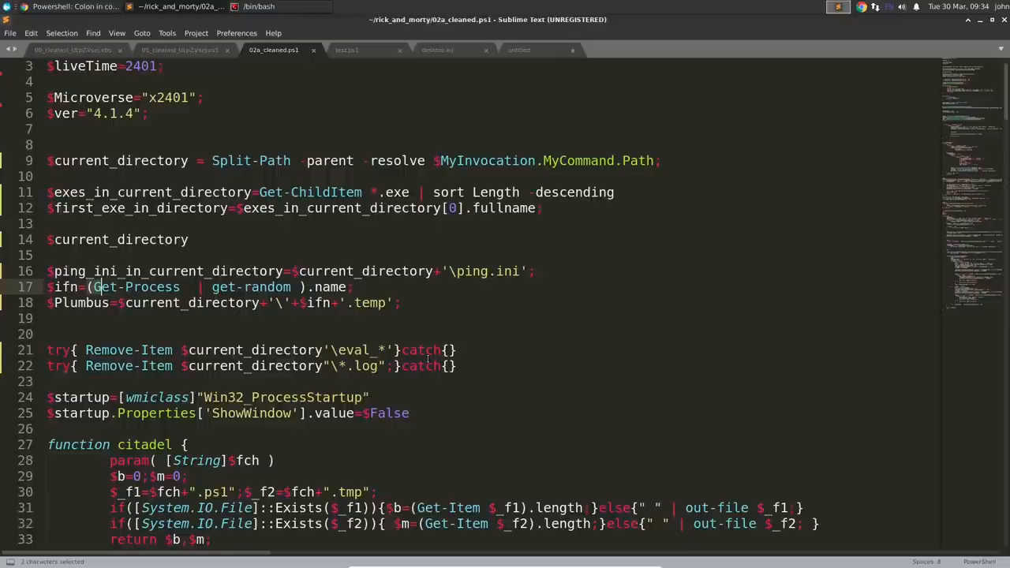
Highlight the random process expression and select the ifn variable to rename next
{"action": "left_click_drag", "start_coordinate": [93, 288], "coordinate": [306, 288]}
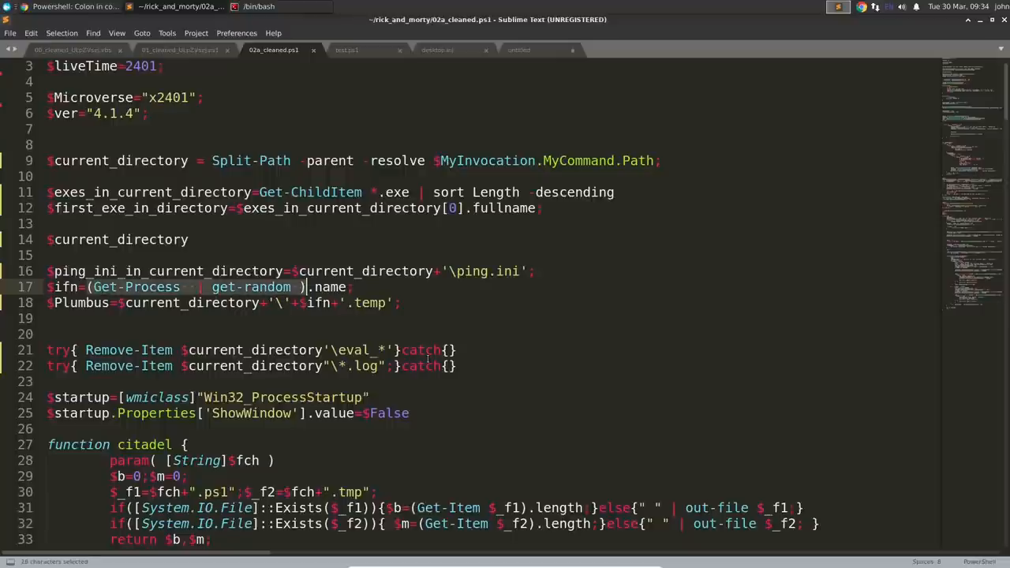
{"action": "left_click", "coordinate": [258, 7]}
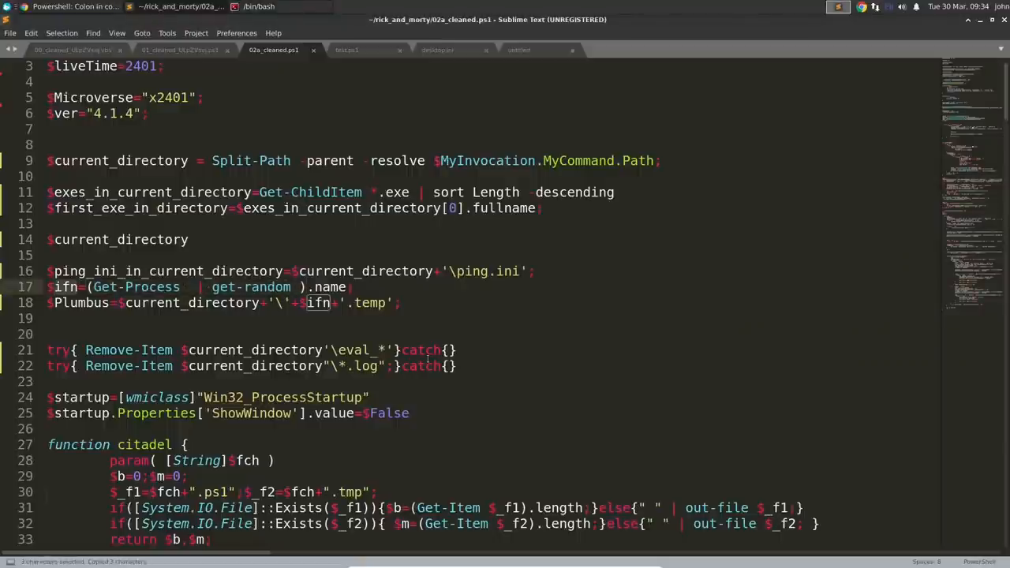
Replace every ifn with random_process
{"action": "key", "text": "ctrl+h"}
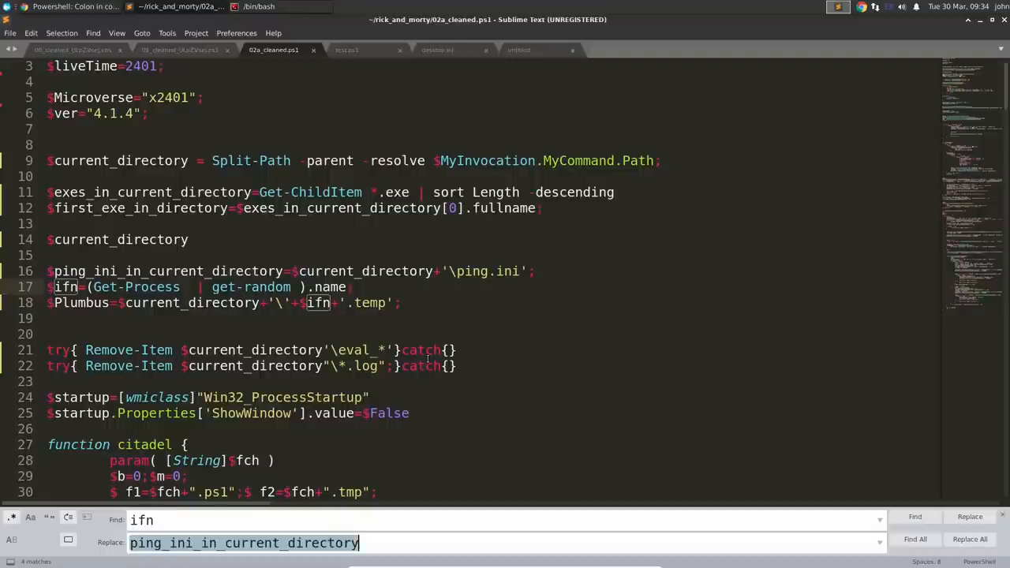
{"action": "type", "text": "random_r"}
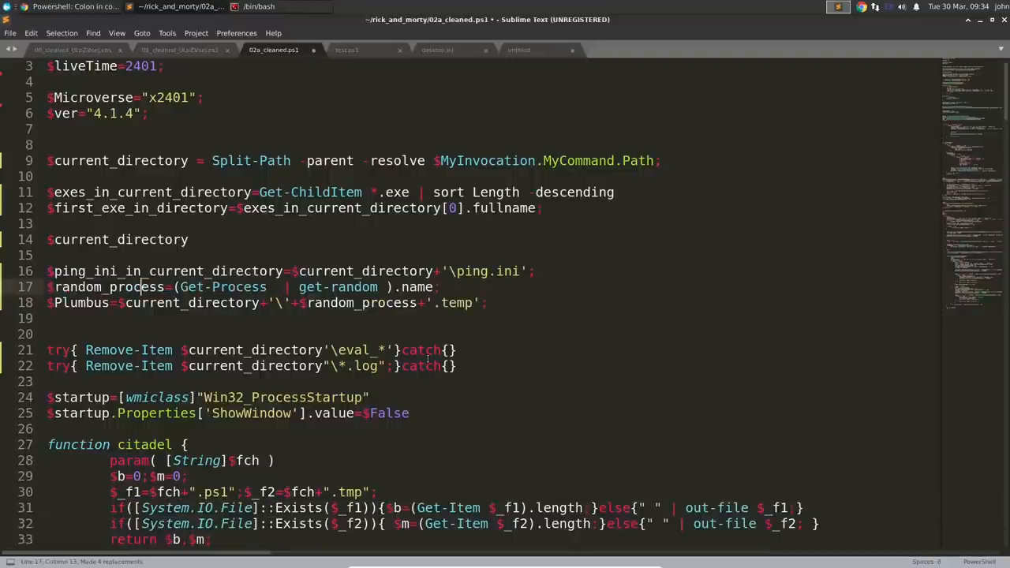
{"action": "key", "text": "ctrl+s"}
{"action": "type", "text": "argument"}
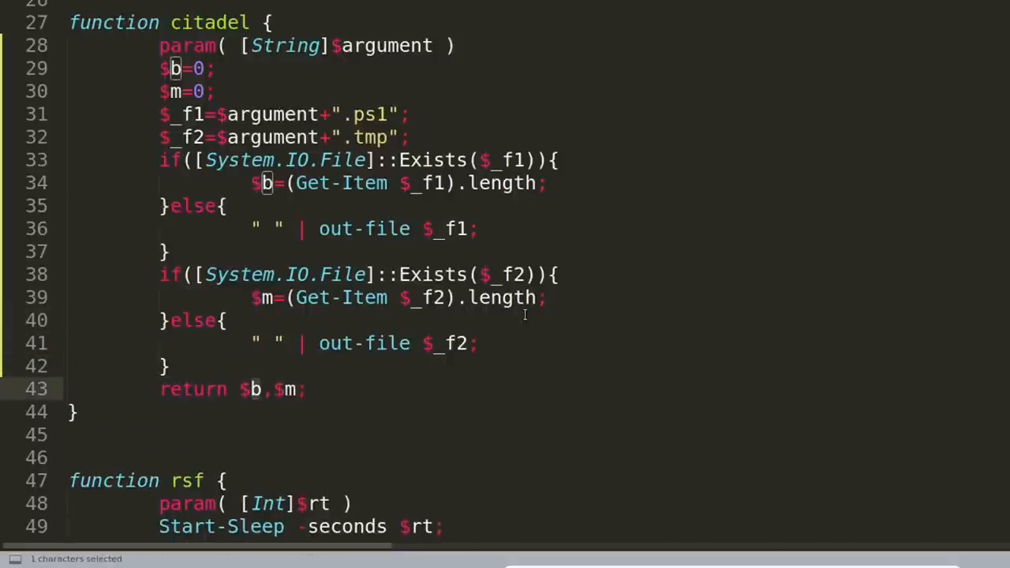
Rename b and m to length_of_ps1_file and length_of_tmp_file, and citadel to get_length_of_script_files
{"action": "left_click", "coordinate": [175, 68]}
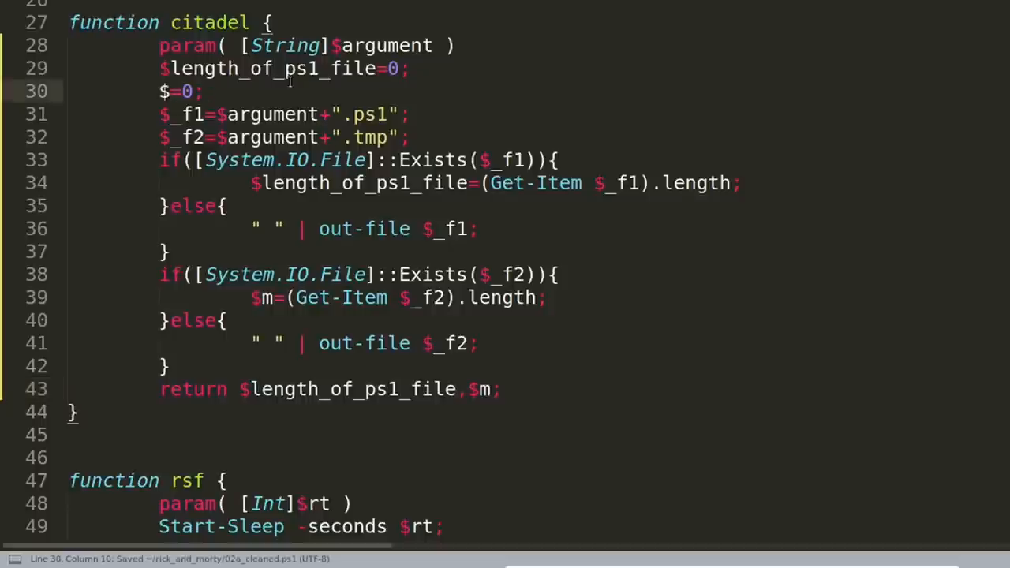
{"action": "type", "text": "length_of_tmp_file"}
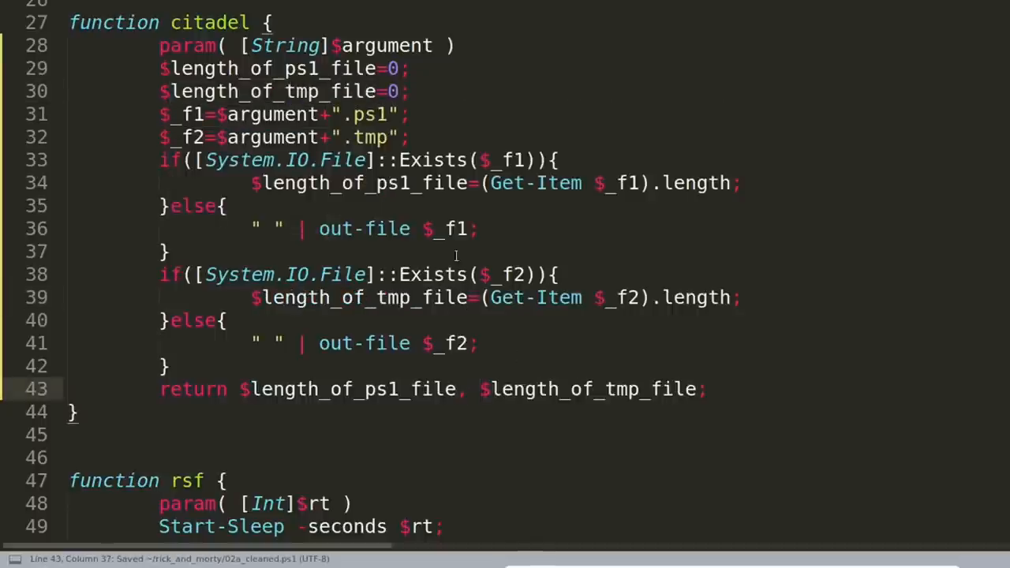
{"action": "type", "text": "get_length_of_script_file"}
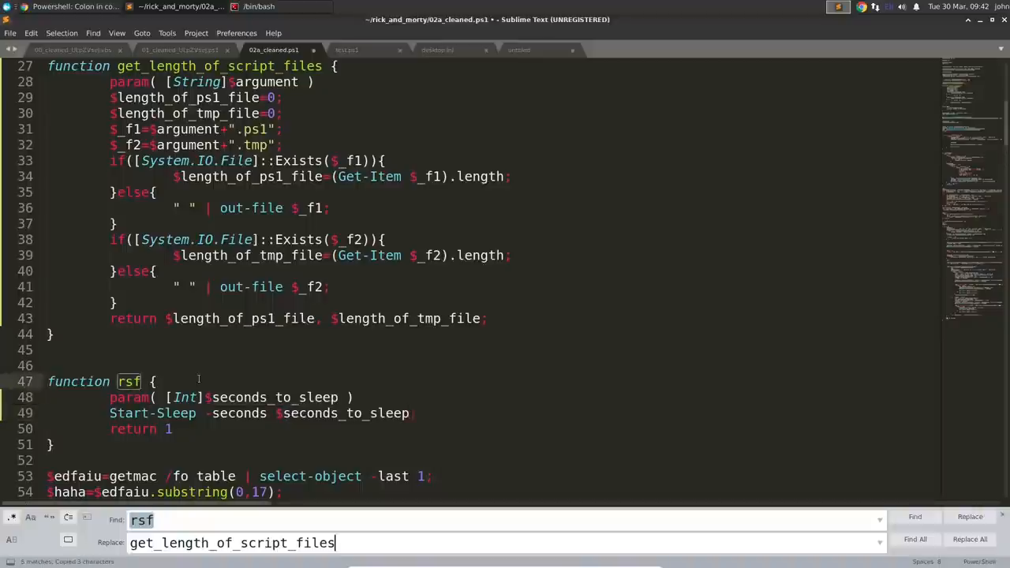
Rename rsf's edfaiu parameter to sleep_for_this_many_seconds
{"action": "type", "text": "sleep_for_this_many_seconds"}
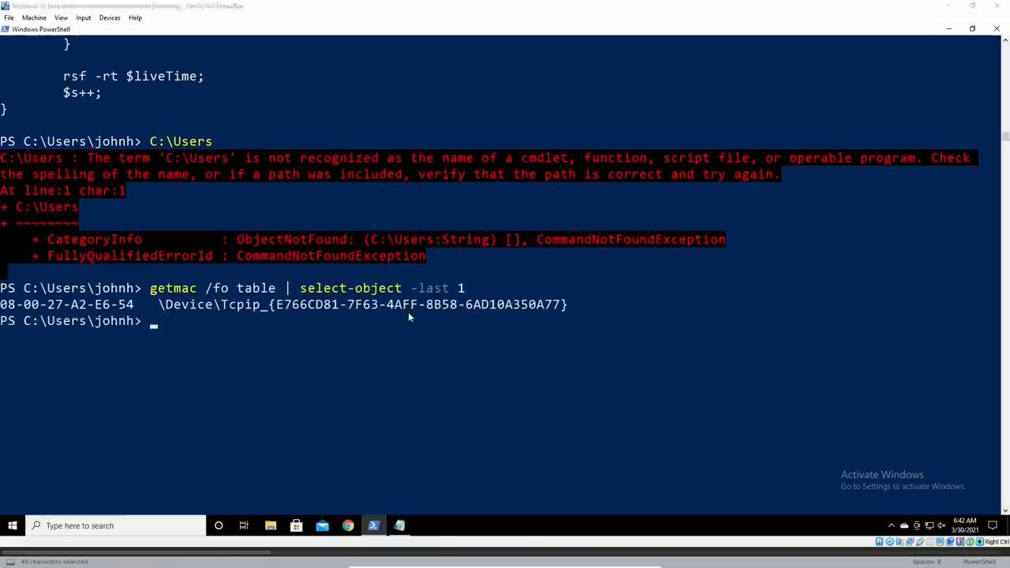
{"action": "type", "text": "ma"}
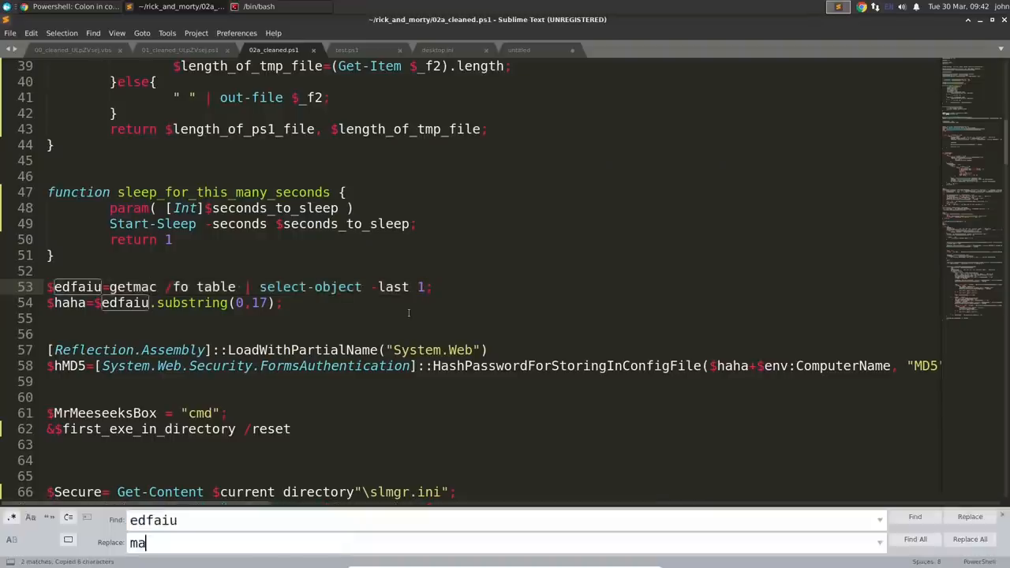
{"action": "left_click", "coordinate": [969, 540]}
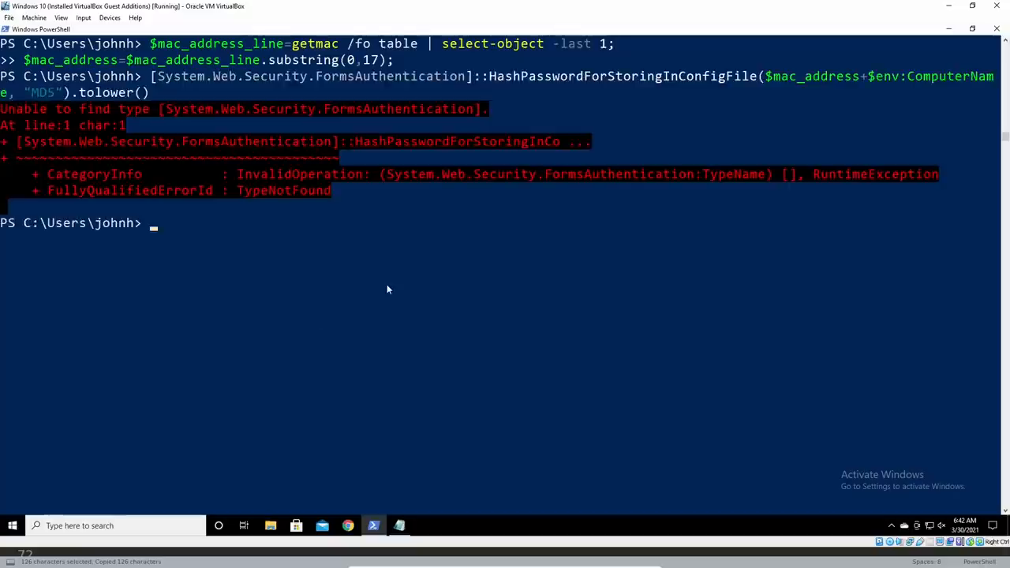
Load System.Web in PowerShell with [Reflection.Assembly]::LoadWithPartialName after the MD5 hash type isn't found
{"action": "type", "text": "[Reflection.Assembly]::LoadWithPartialName(\"System.Web\")"}
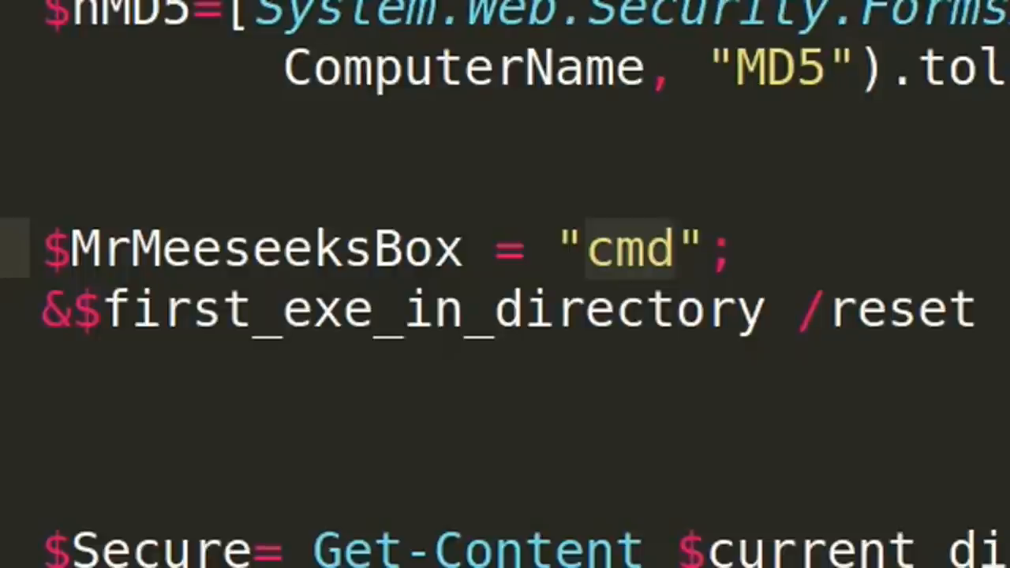
{"action": "left_click", "coordinate": [466, 250]}
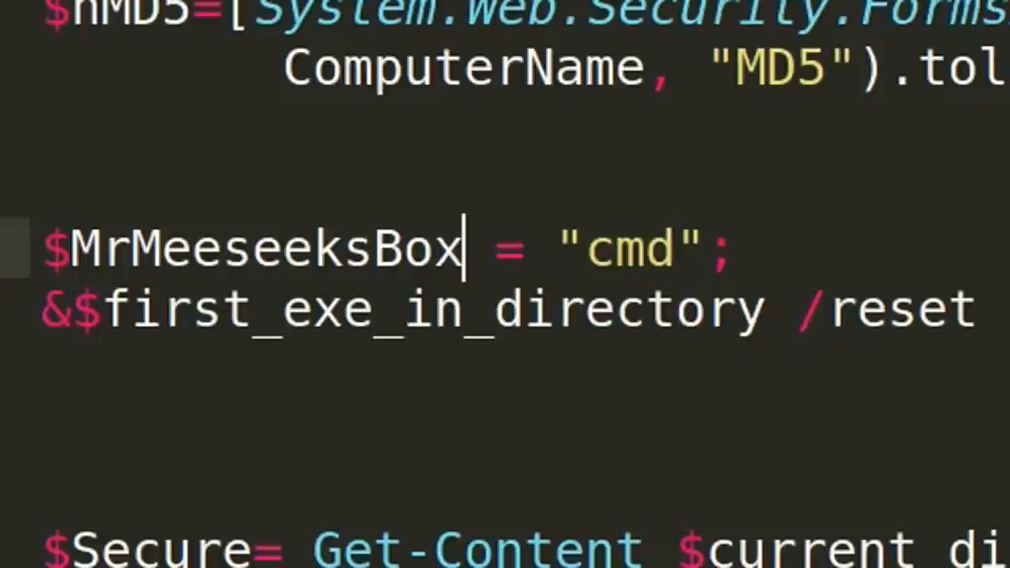
{"action": "double_click", "coordinate": [265, 249]}
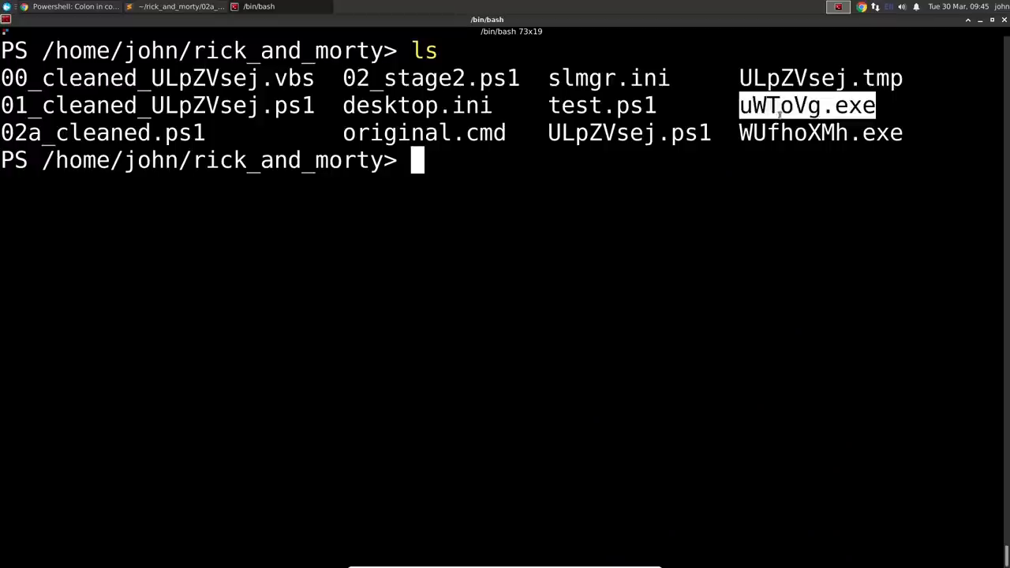
Run strings on the executable and page through its DLL names and API calls
{"action": "type", "text": "strings"}
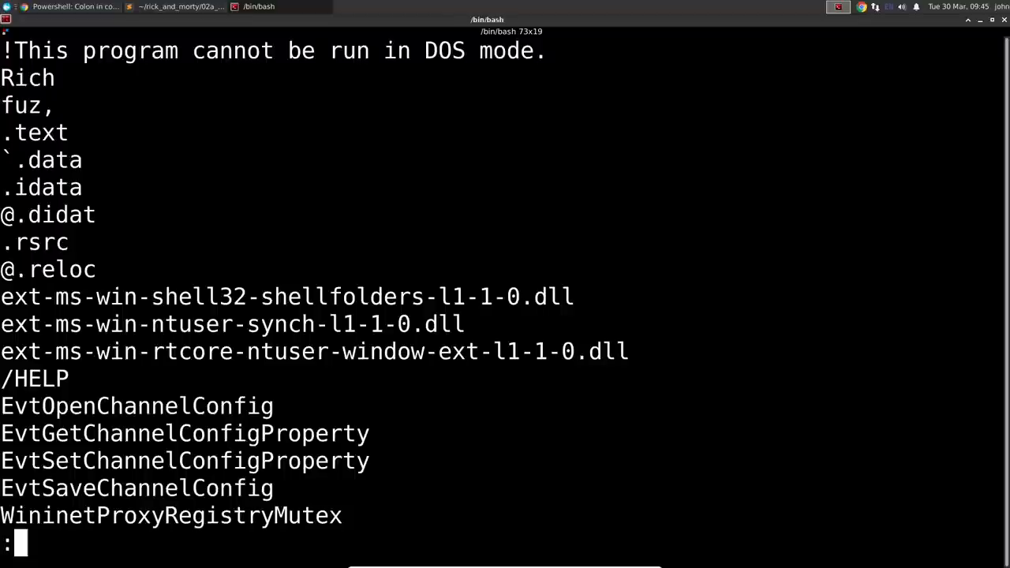
{"action": "scroll", "scroll_direction": "down", "scroll_amount": 3}
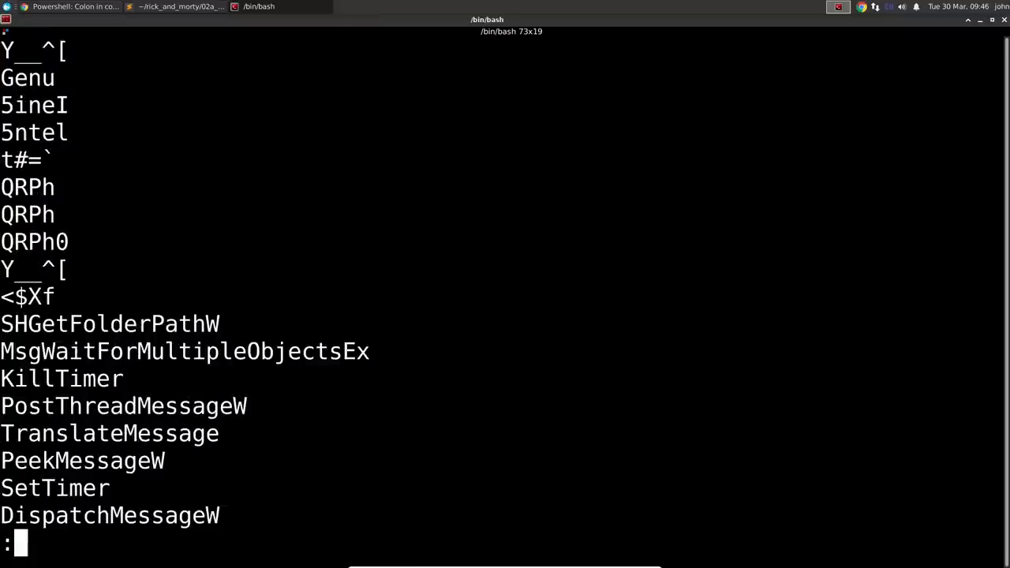
{"action": "scroll", "scroll_direction": "down", "scroll_amount": 3}
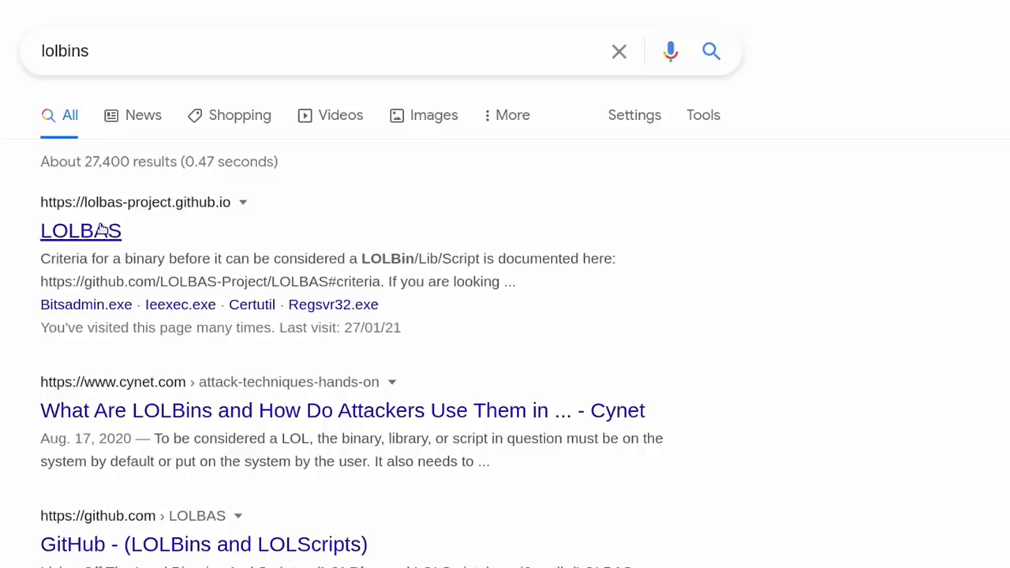
On the LOLBAS site, filter for 'bi' and open the Bitsadmin.exe entry
{"action": "left_click", "coordinate": [80, 231]}
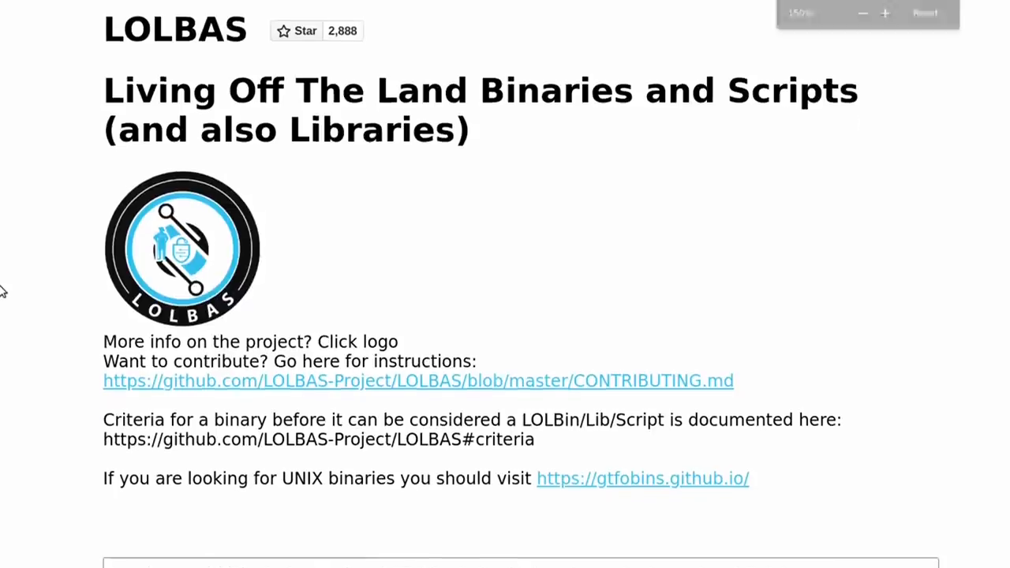
{"action": "type", "text": "bi"}
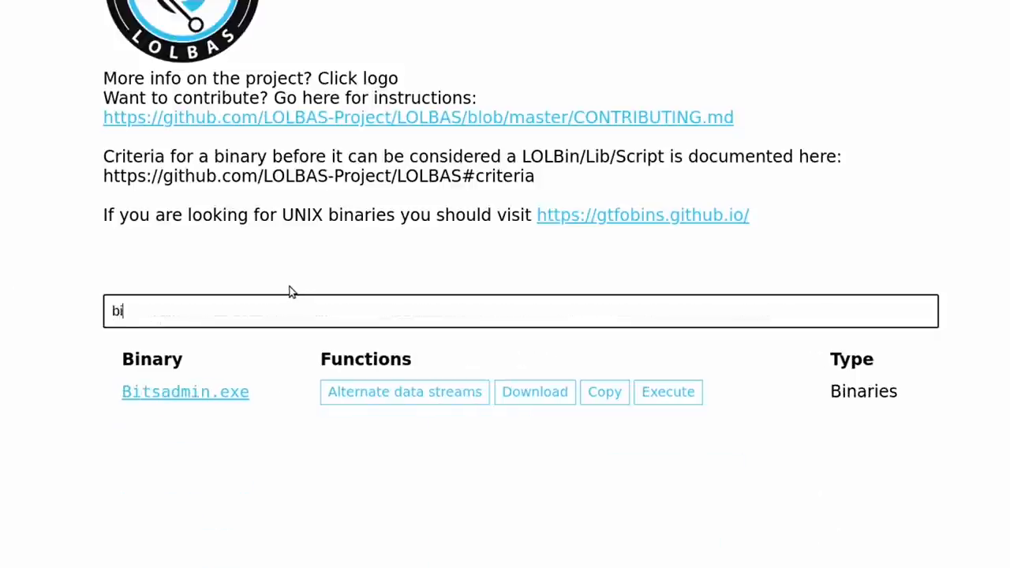
{"action": "left_click", "coordinate": [184, 392]}
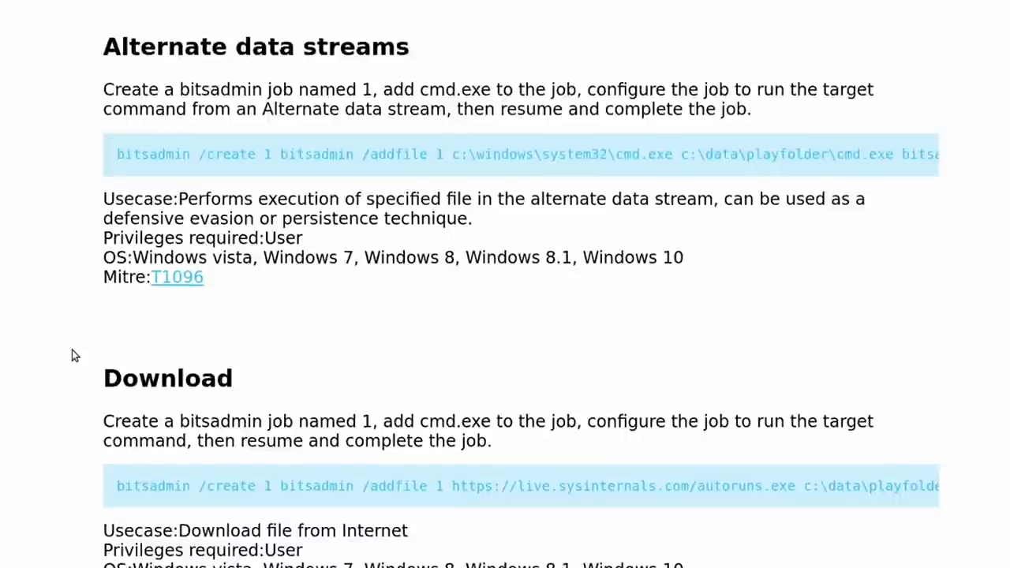
Scroll through Bitsadmin.exe's alternate data stream, download, copy and execute examples
{"action": "scroll", "scroll_direction": "down", "scroll_amount": 3}
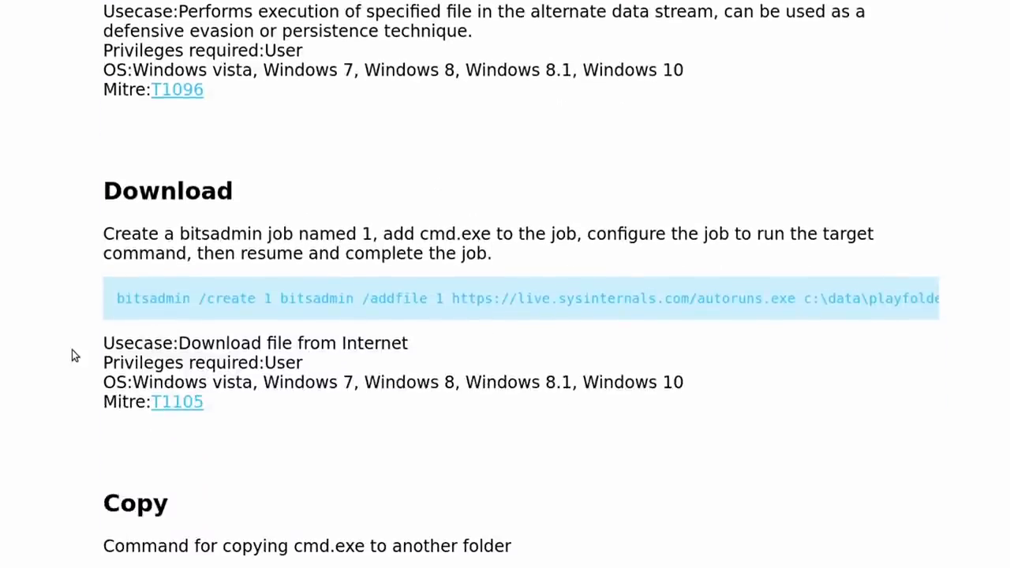
{"action": "scroll", "scroll_direction": "down", "scroll_amount": 3}
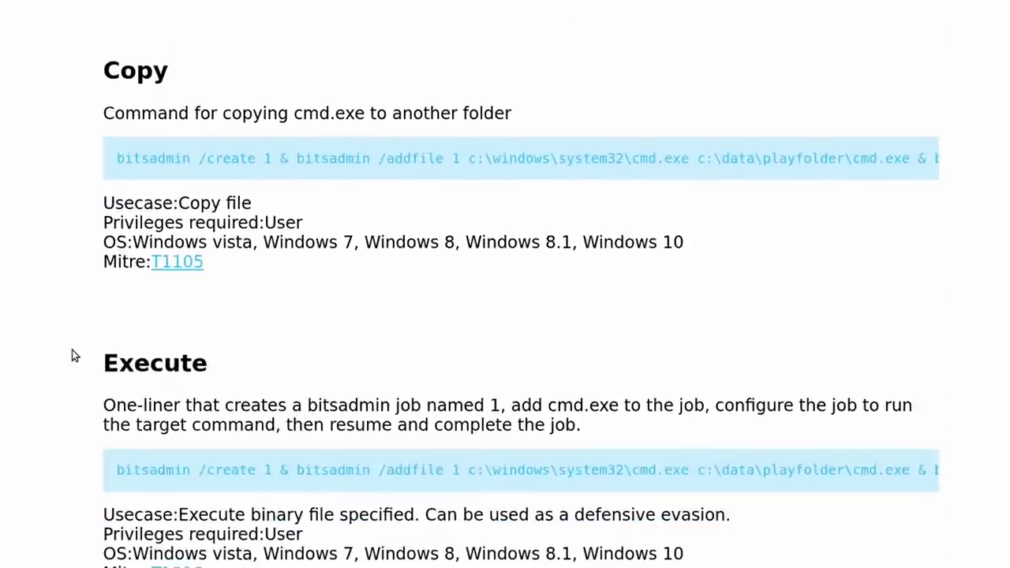
{"action": "scroll", "scroll_direction": "down", "scroll_amount": 3}
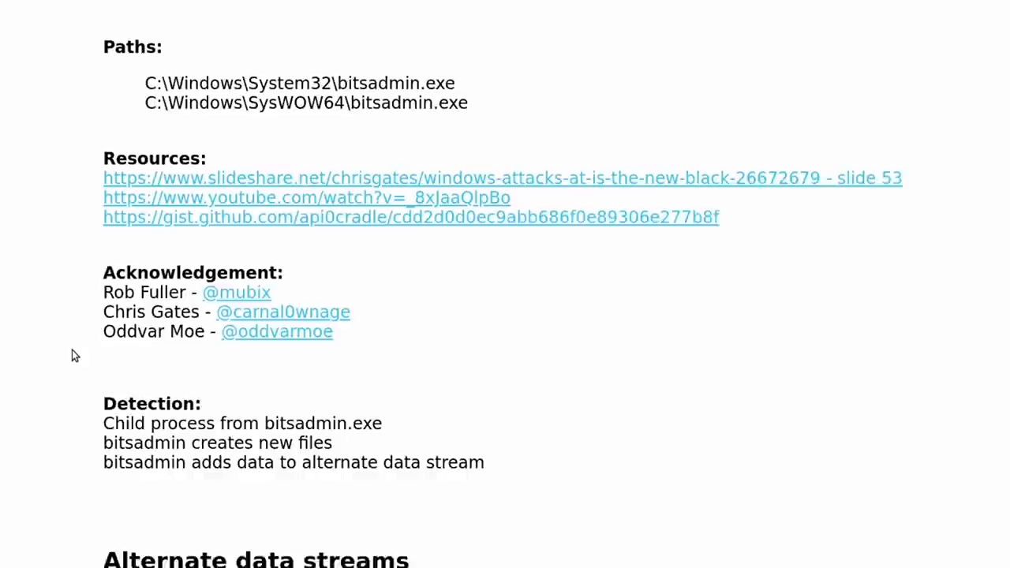
{"action": "scroll", "scroll_direction": "down", "scroll_amount": 3}
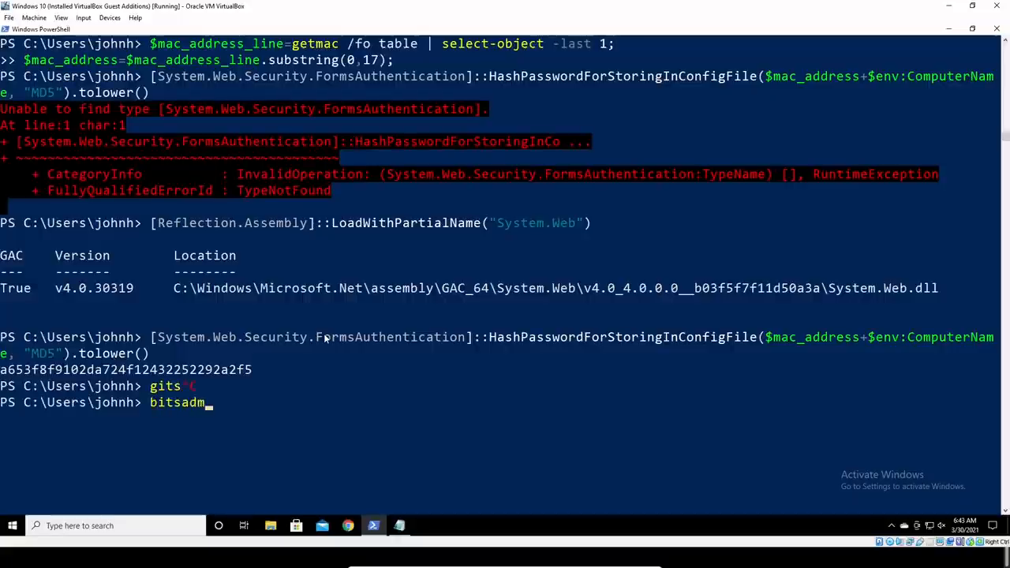
Run bitsadmin to show its help and page through the job commands and options
{"action": "key", "text": "Return"}
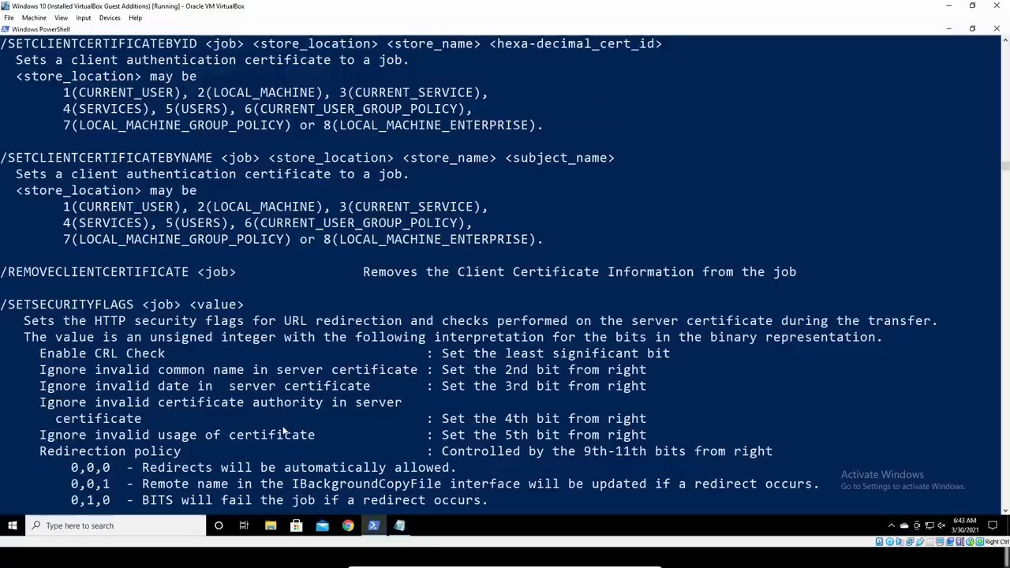
{"action": "scroll", "scroll_direction": "down", "scroll_amount": 3}
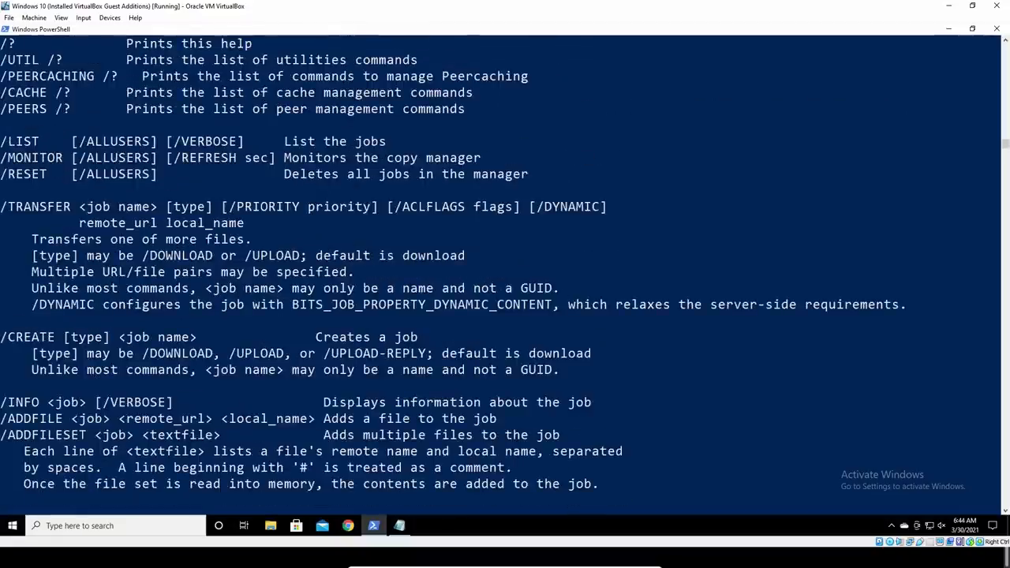
{"action": "double_click", "coordinate": [24, 174]}
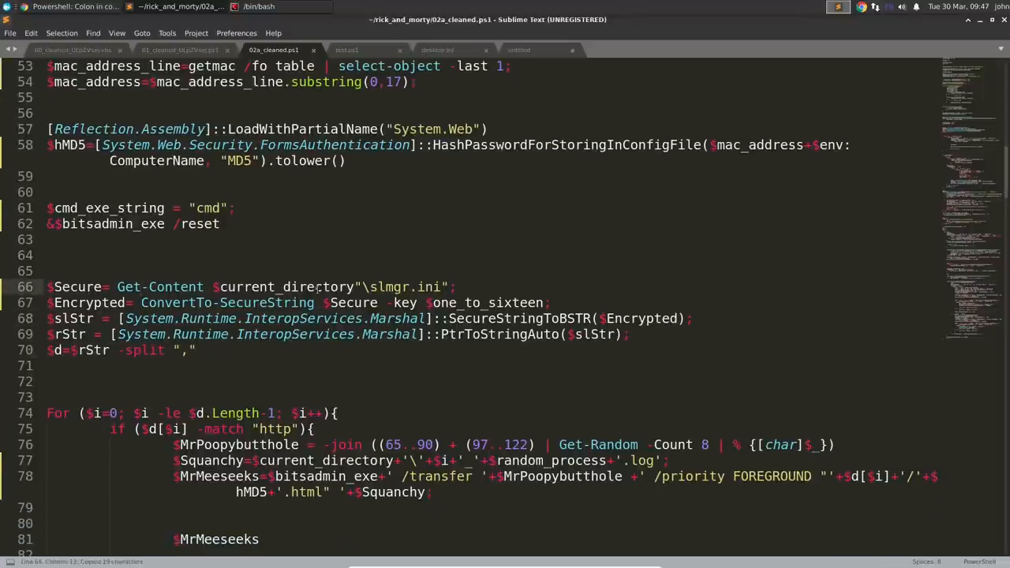
Select slmgr.ini on the Get-Content line and open the file in a Sublime Text tab
{"action": "scroll", "scroll_direction": "down", "scroll_amount": 3}
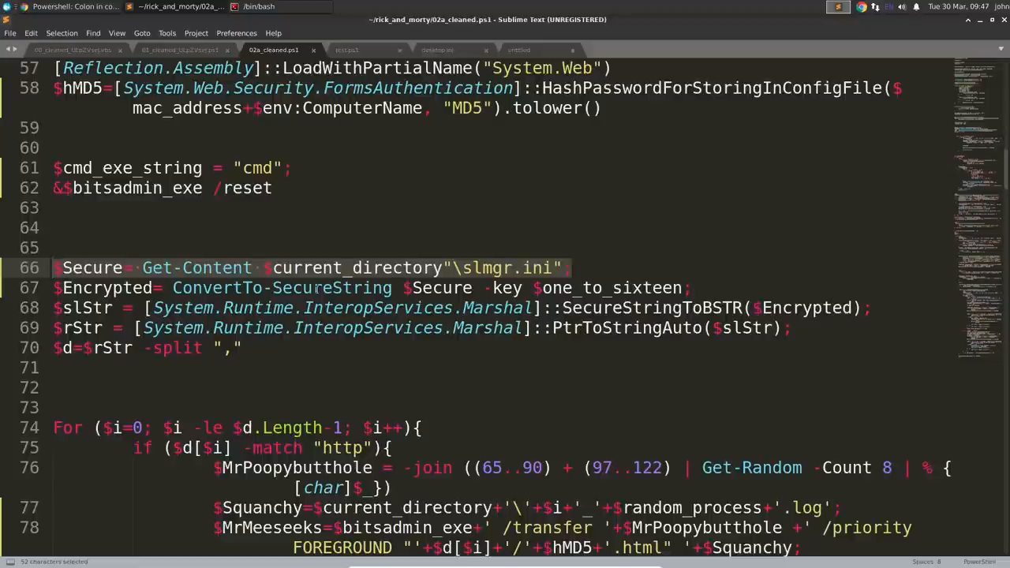
{"action": "left_click", "coordinate": [571, 268]}
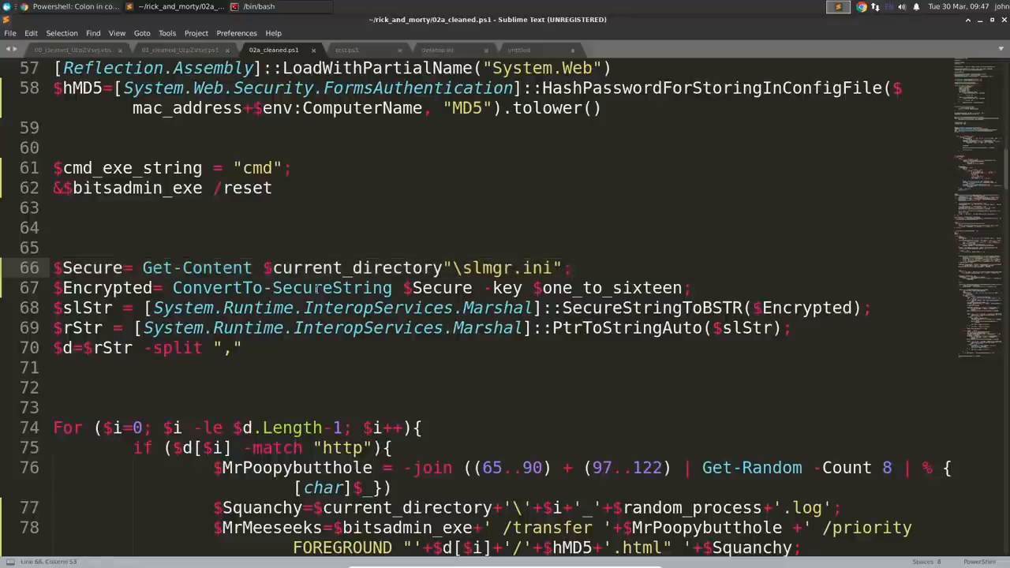
{"action": "left_click_drag", "start_coordinate": [184, 268], "coordinate": [571, 268]}
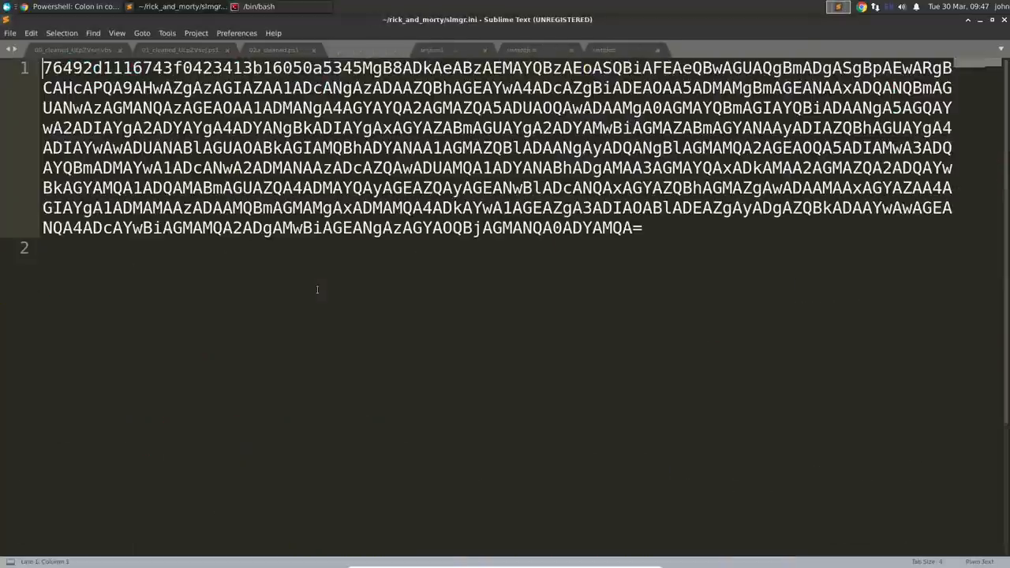
{"action": "left_click", "coordinate": [363, 49]}
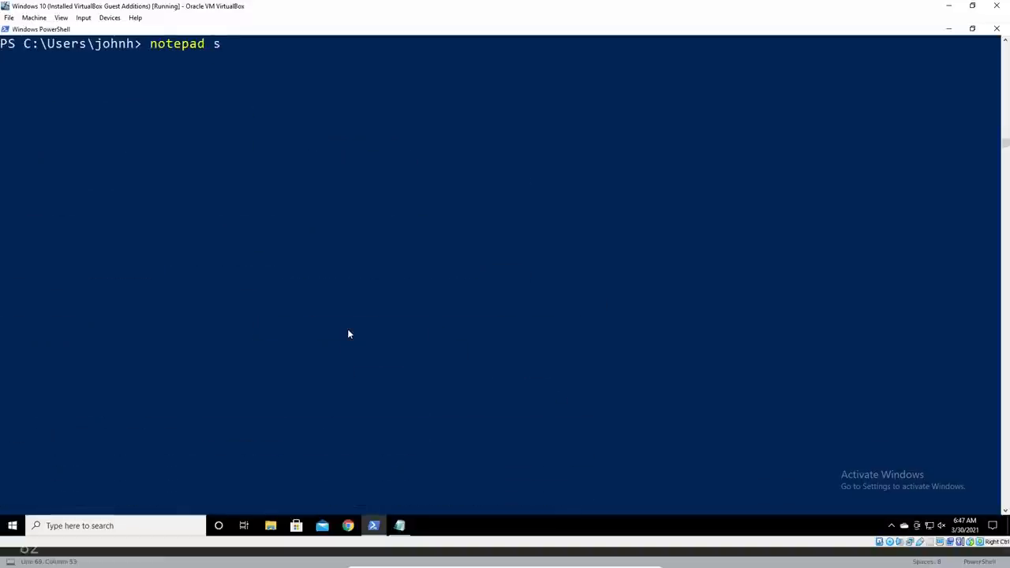
Run notepad slmgr.ini to show the encoded payload in Notepad on the VM
{"action": "type", "text": "lmgr.ino"}
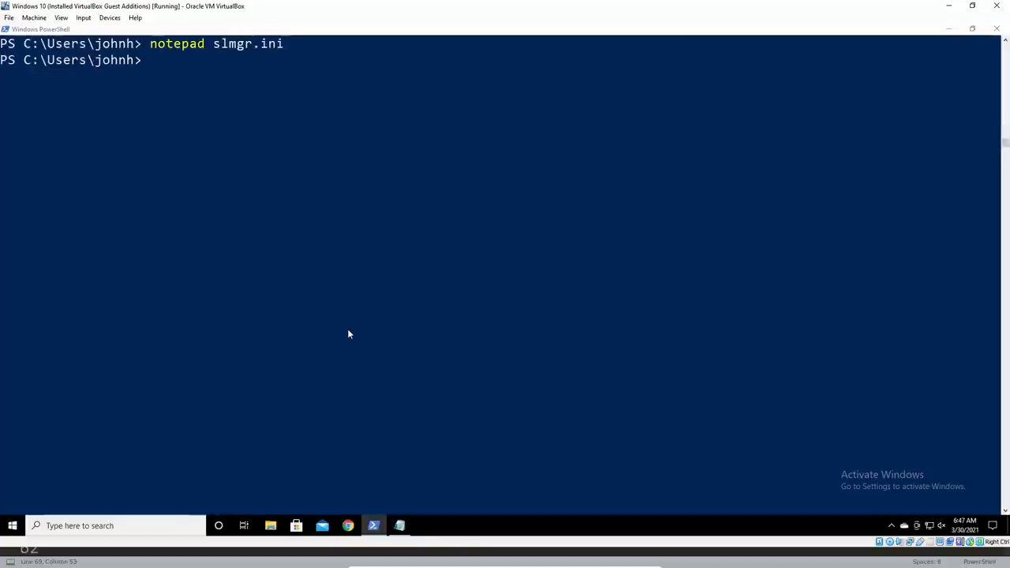
{"action": "key", "text": "enter"}
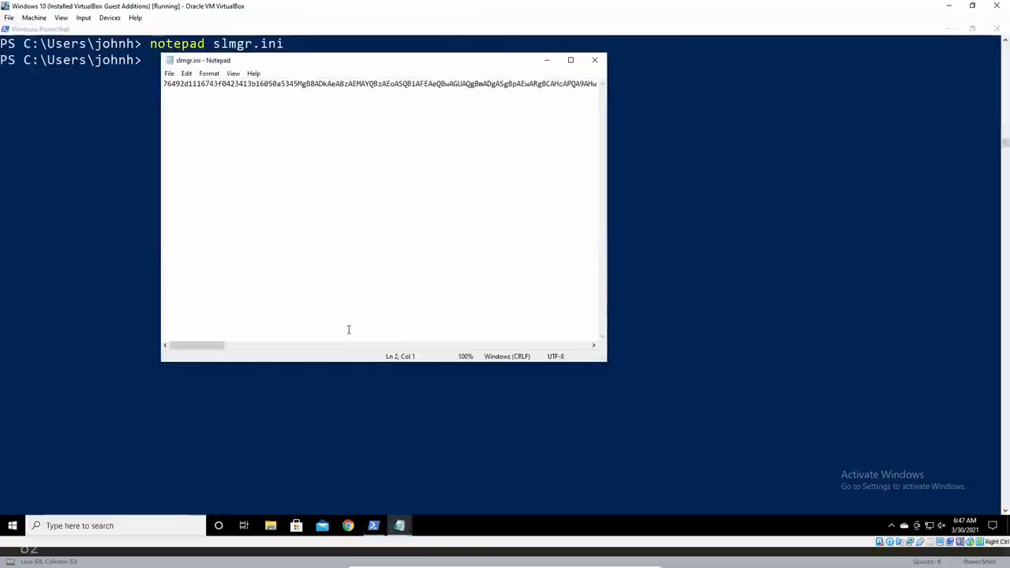